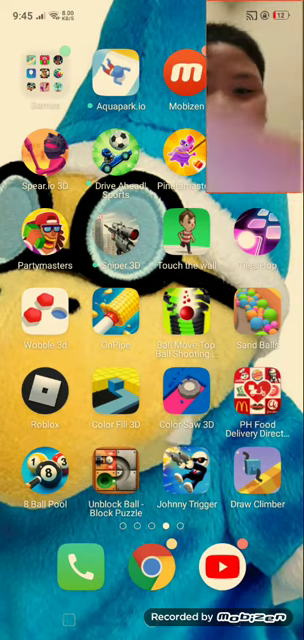
Browse through the Games folder's pages until Tic Tac Toe and Red Ball 4 appear.
{"action": "left_click", "coordinate": [36, 78]}
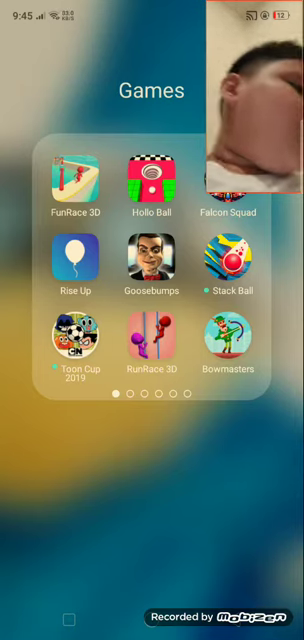
{"action": "scroll", "scroll_direction": "left", "scroll_amount": 3}
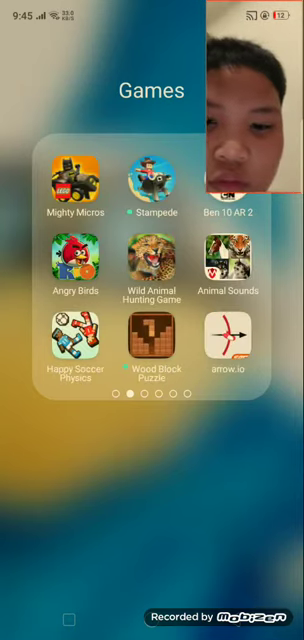
{"action": "scroll", "scroll_direction": "left", "scroll_amount": 3}
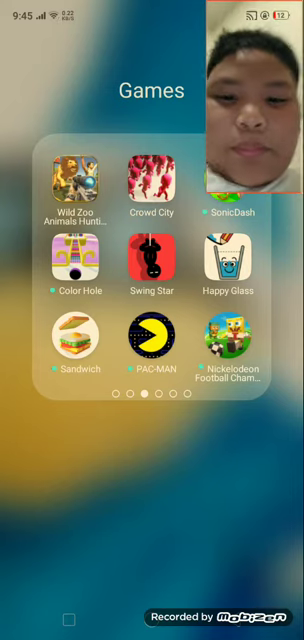
{"action": "scroll", "scroll_direction": "left", "scroll_amount": 3}
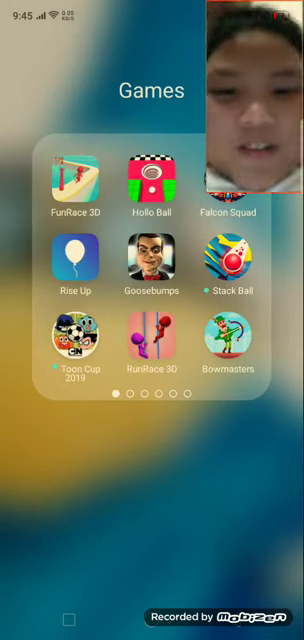
{"action": "scroll", "scroll_direction": "left", "scroll_amount": 3}
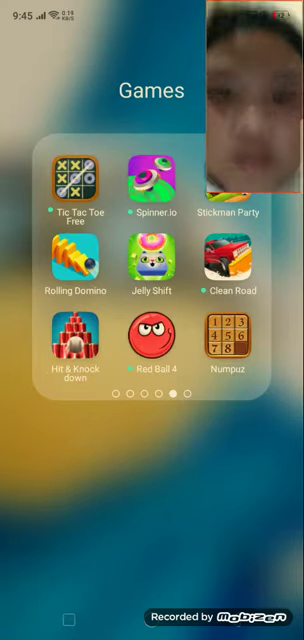
{"action": "scroll", "scroll_direction": "left", "scroll_amount": 3}
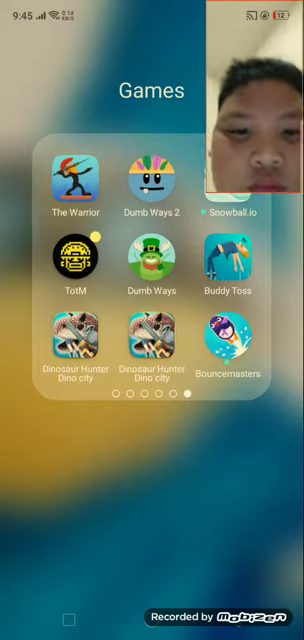
{"action": "scroll", "scroll_direction": "left", "scroll_amount": 3}
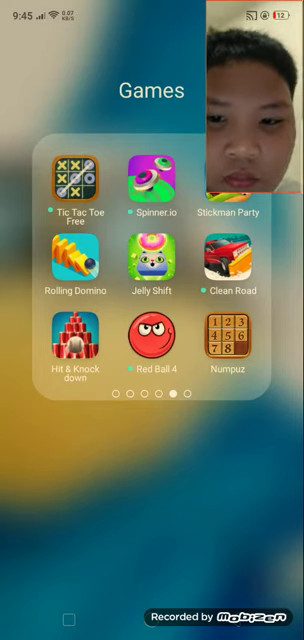
Launch Goosebumps Night of Scares from the folder and reach its title screen.
{"action": "scroll", "scroll_direction": "left", "scroll_amount": 3}
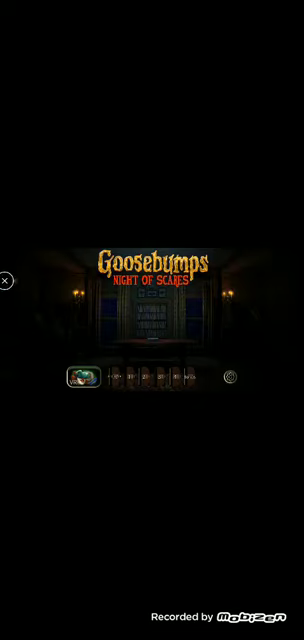
{"action": "left_click", "coordinate": [12, 280]}
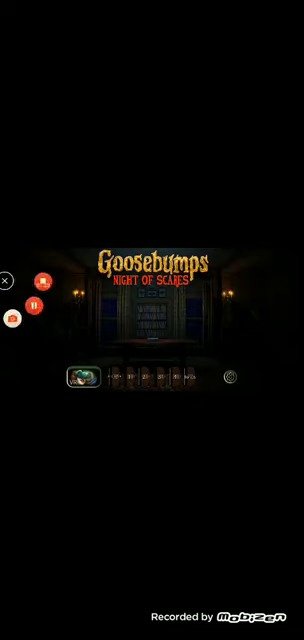